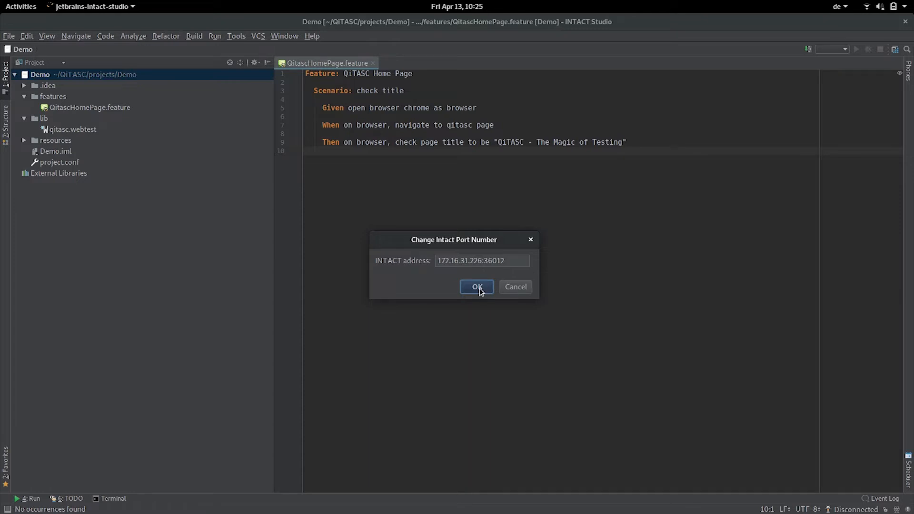
# - Confirm the INTACT server address 172.16.31.226:36012 and connect INTACT Studio
pyautogui.click(476, 286)
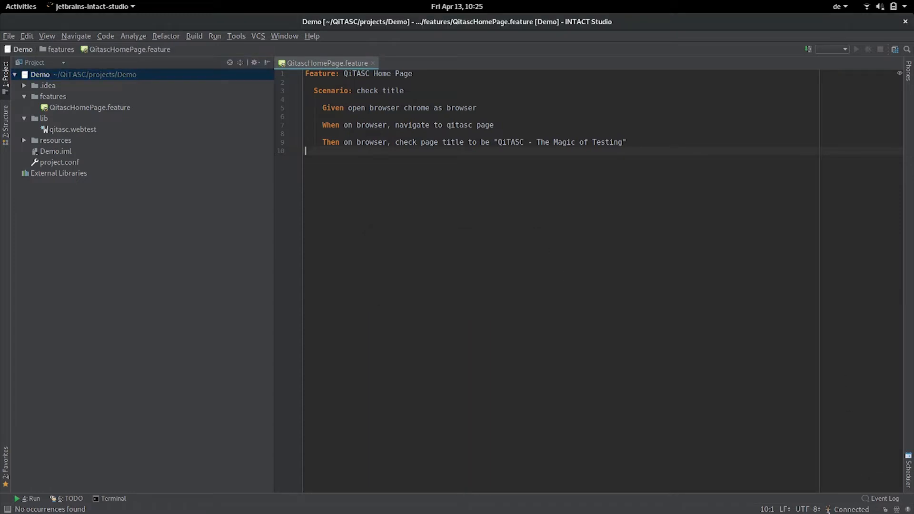